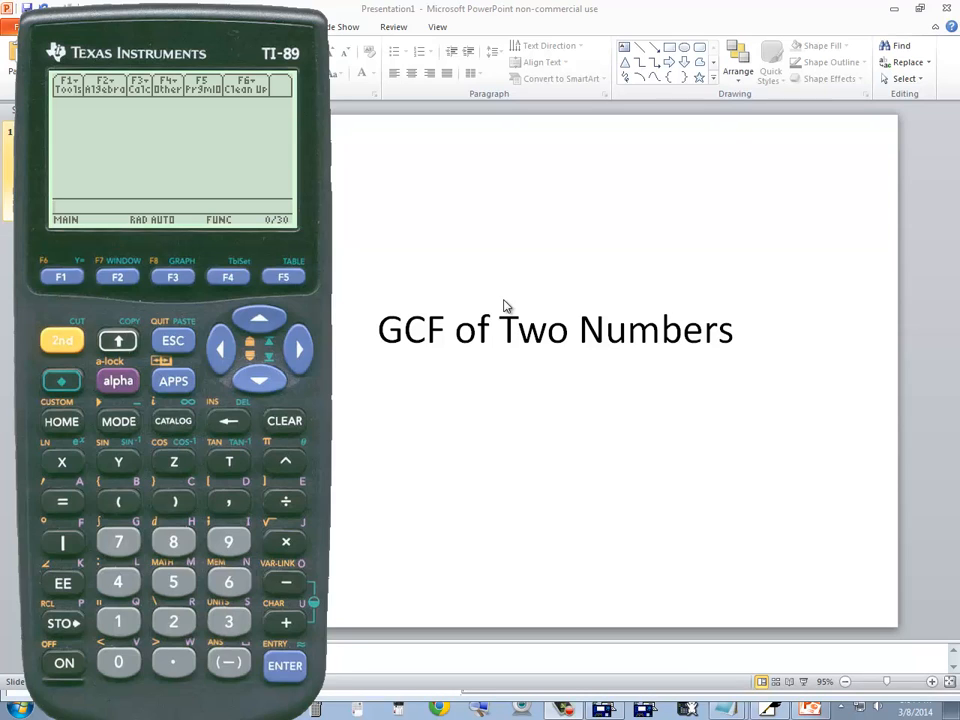
mouse_move(782, 668)
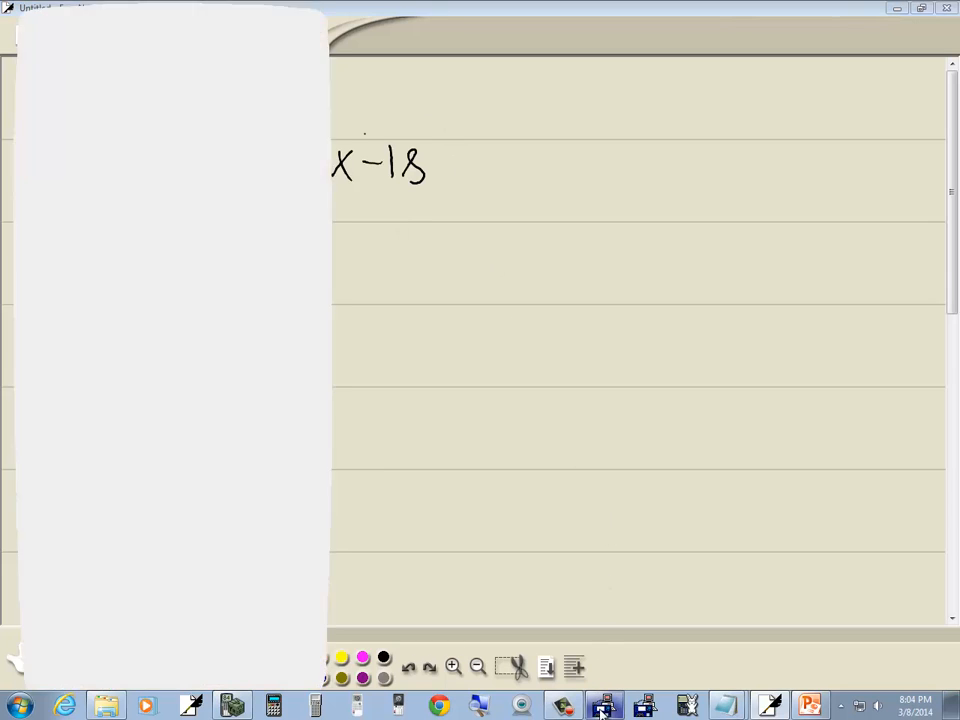
- Find gcd(24,18) = 6 using the calculator's Math > Number gcd( function over the notes
left_click(604, 704)
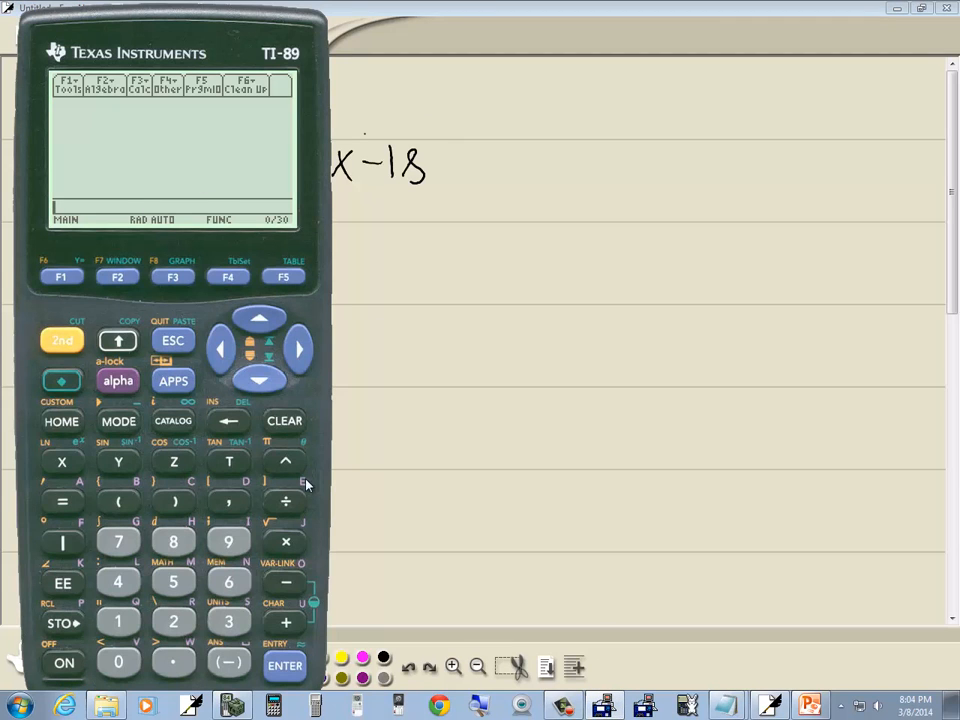
mouse_move(168, 580)
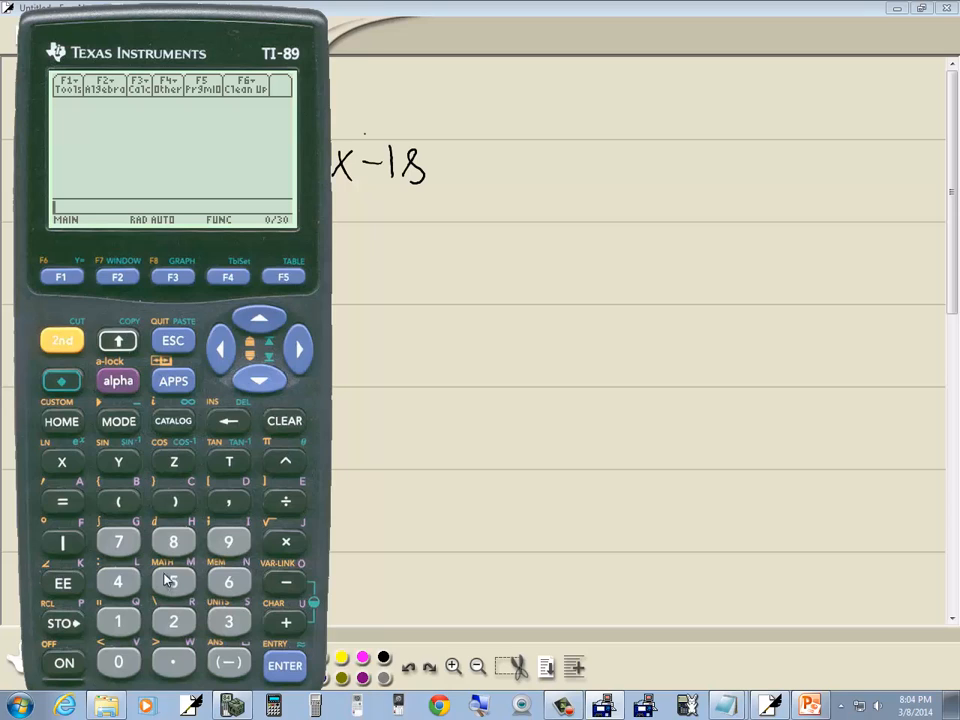
left_click(62, 340)
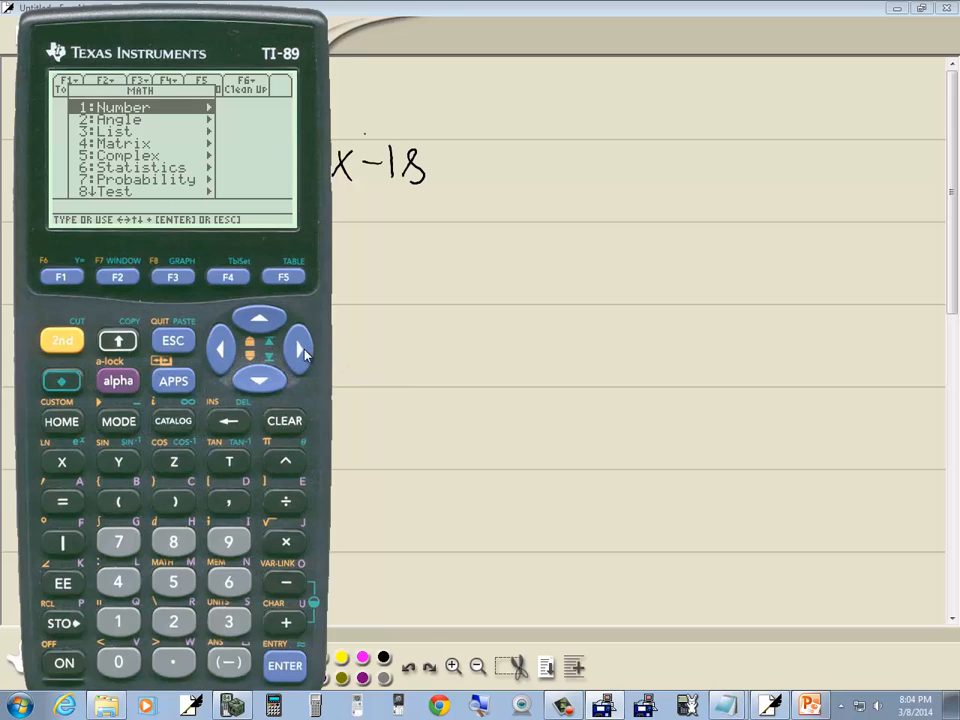
mouse_move(308, 356)
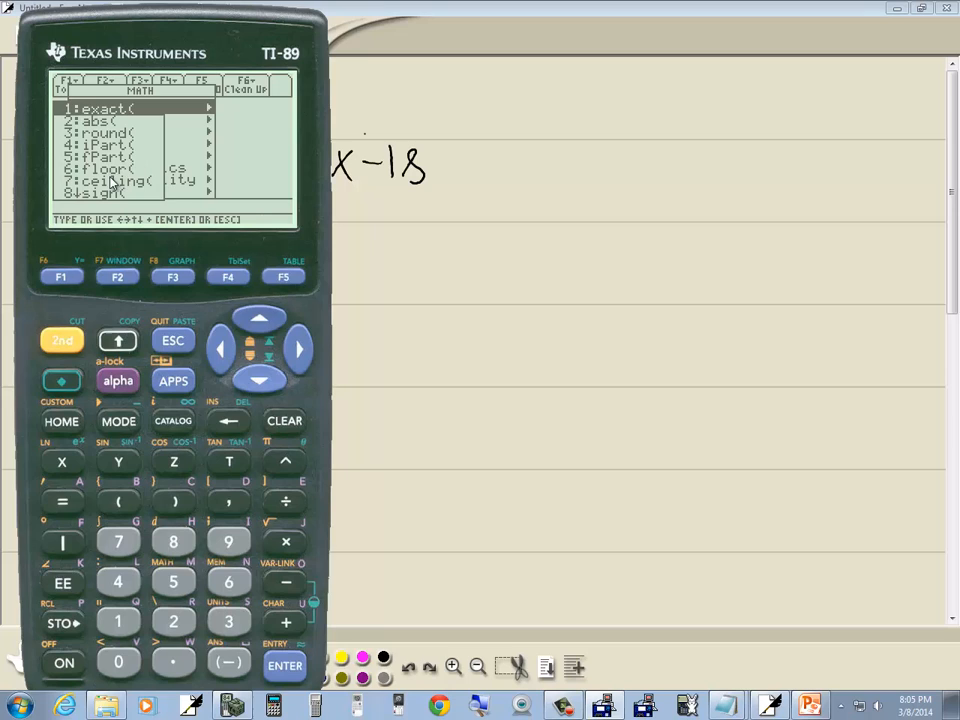
left_click(260, 380)
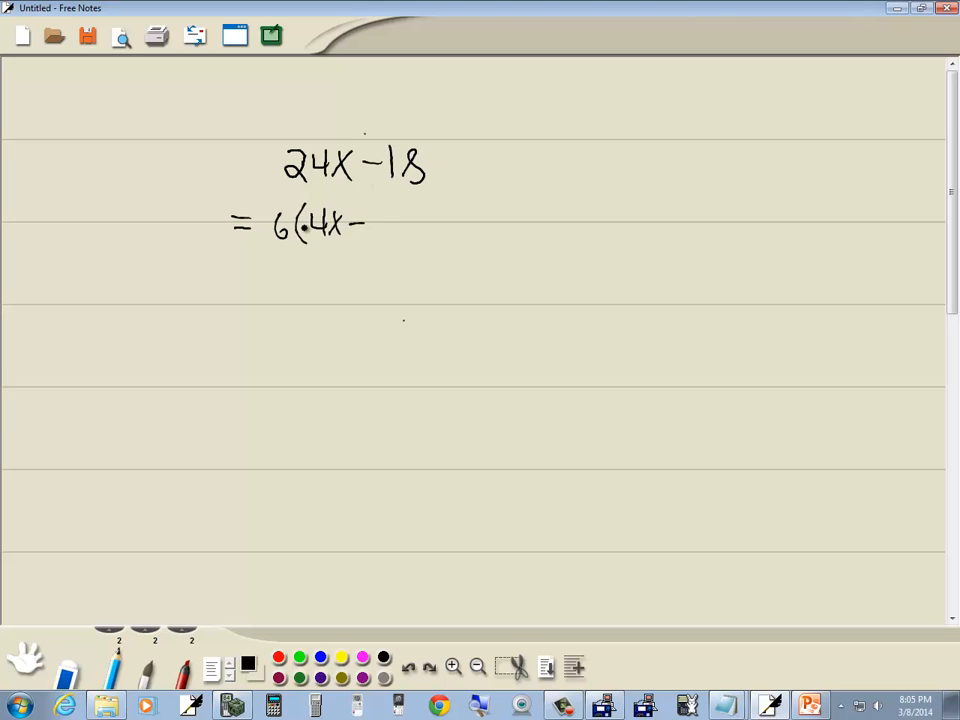
- Handwrite = 6(4x−3) beneath 24x−18 to complete the factoring
left_click_drag(376, 224, 404, 256)
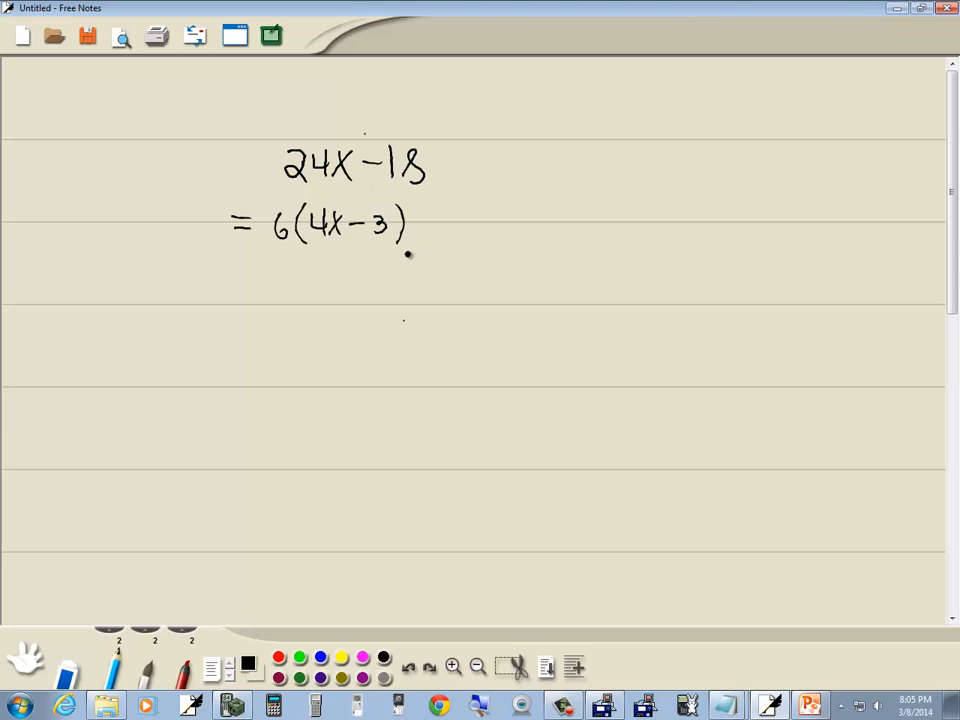